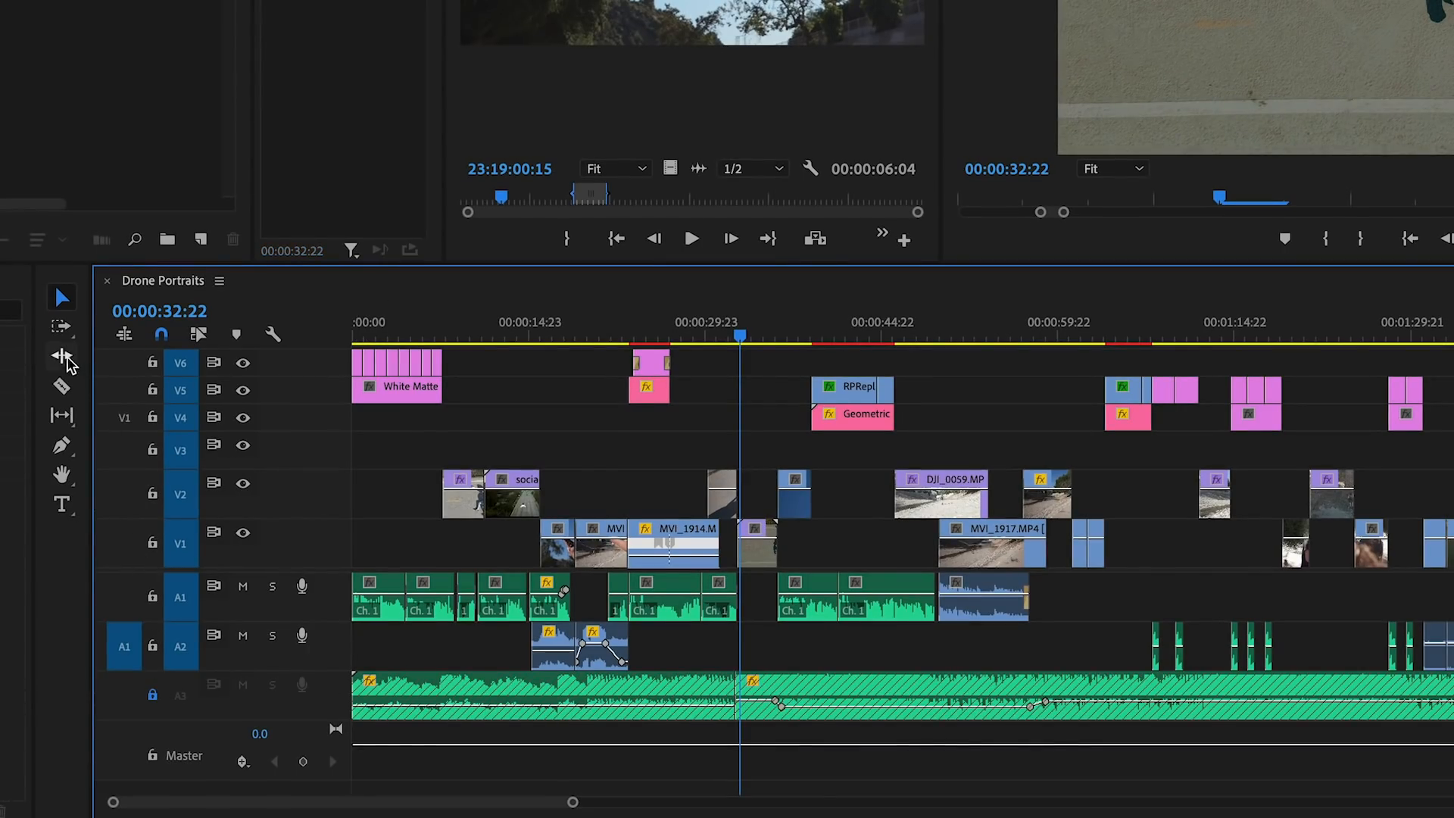
Choose the Track Select Forward Tool (A) for the Drone Portraits timeline.
click(61, 328)
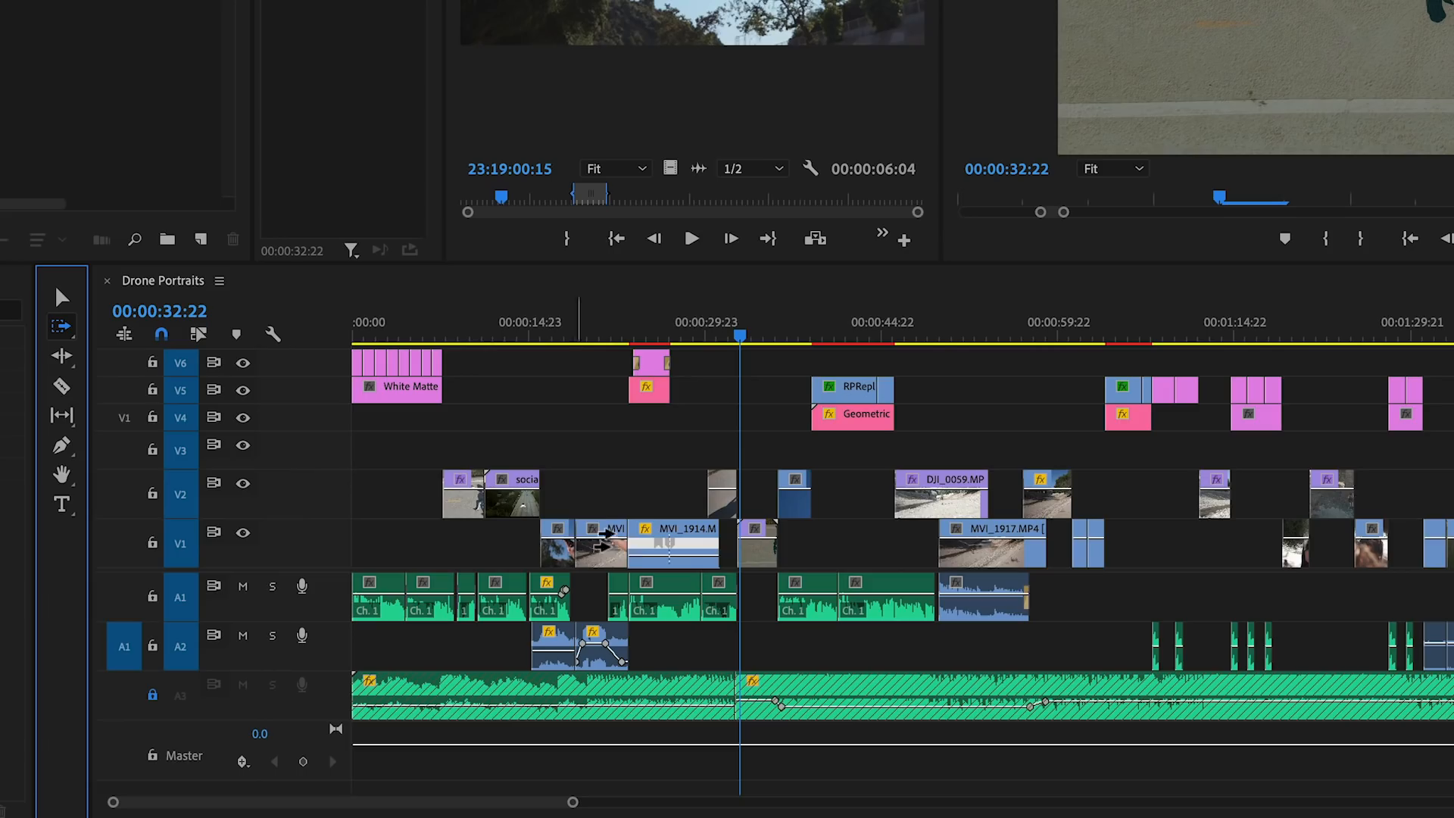